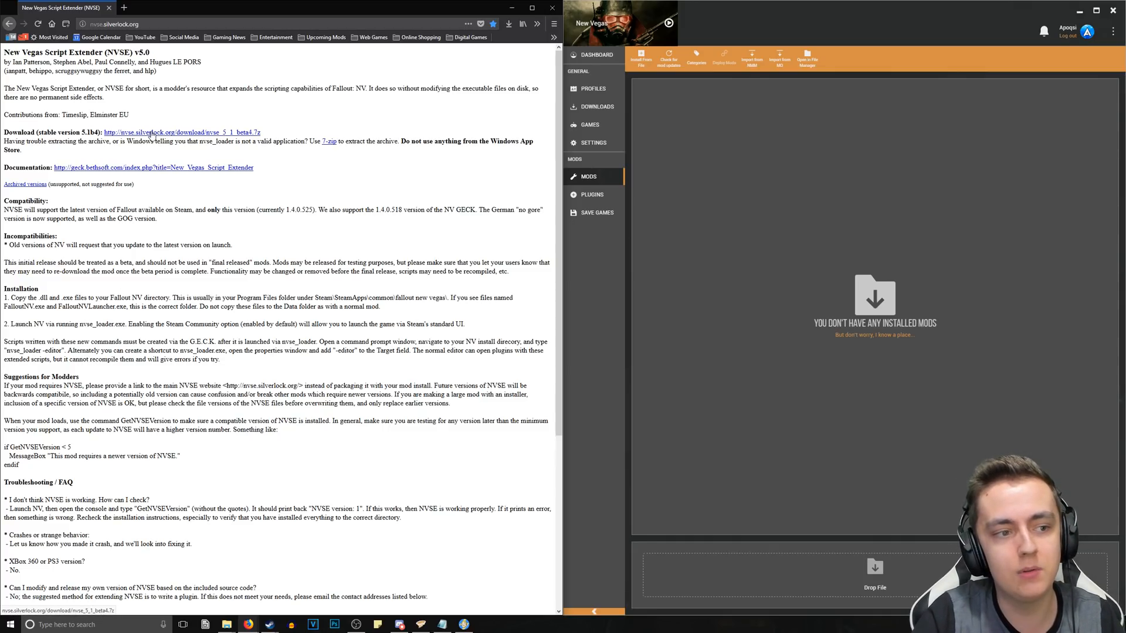
Download nvse_5_1_beta4.7z from Firefox and save it to Downloads.
{"action": "left_click", "coordinate": [182, 132]}
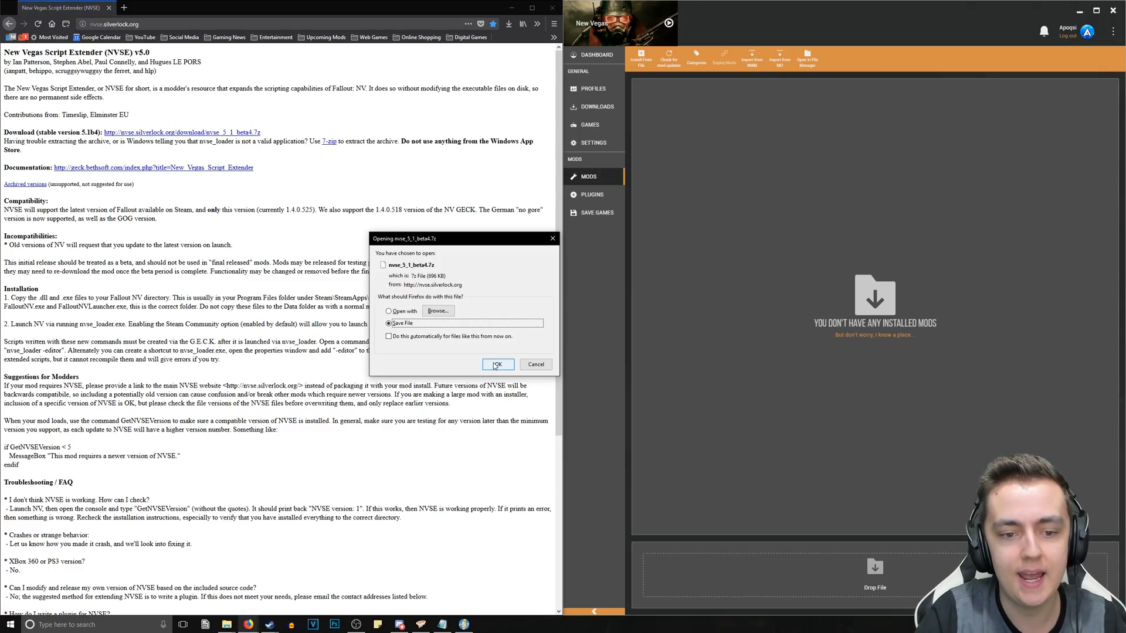
{"action": "left_click", "coordinate": [497, 364]}
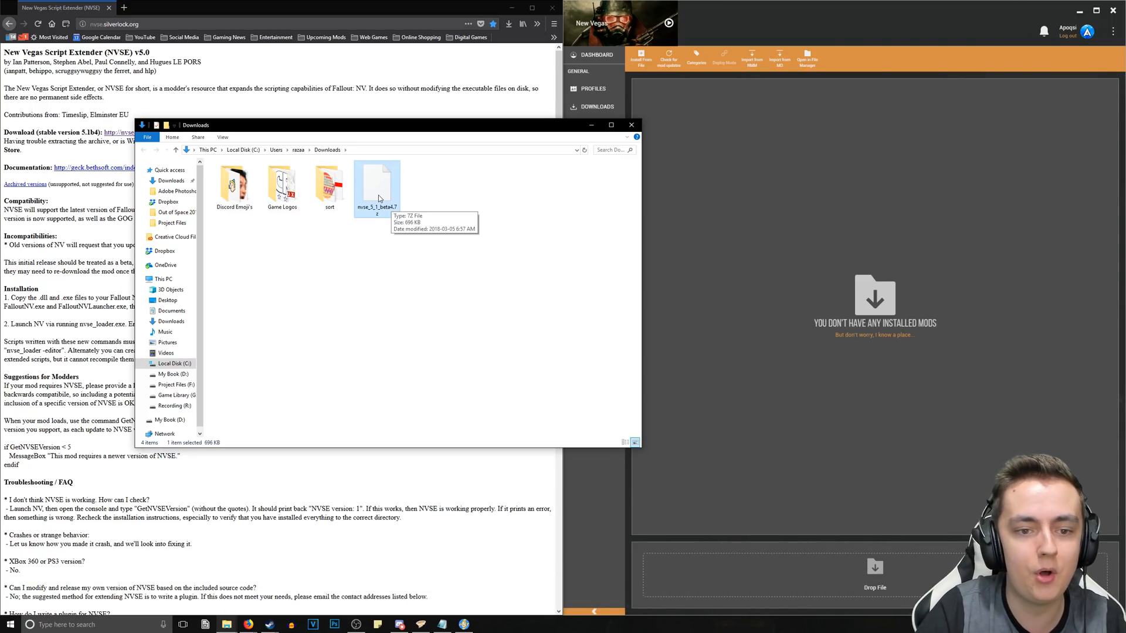
Extract nvse_5_1_beta4.7z with 7-Zip and open the nvse_5_1_beta4 folder.
{"action": "right_click", "coordinate": [377, 186]}
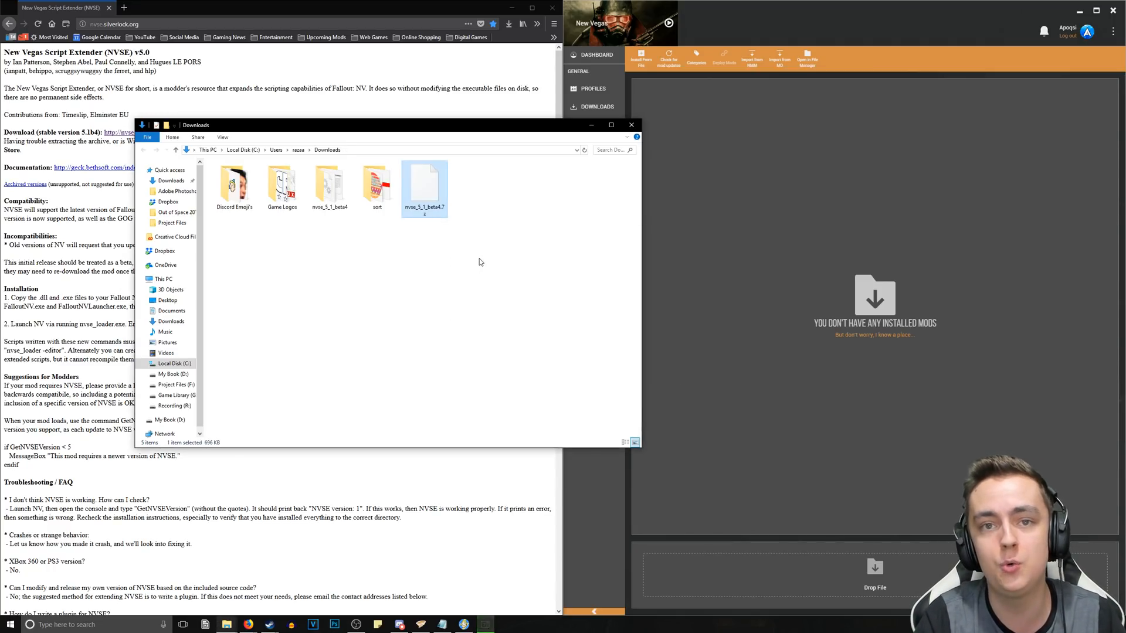
{"action": "double_click", "coordinate": [424, 183]}
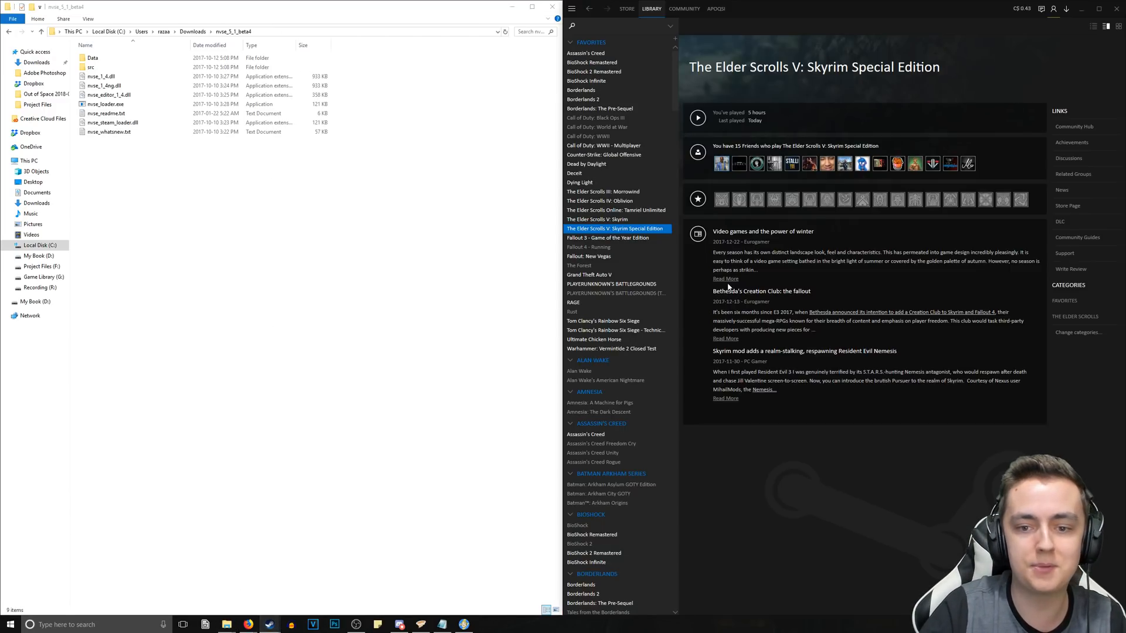
Browse Fallout: New Vegas local files from Steam and snap that folder to the right half.
{"action": "left_click", "coordinate": [589, 256]}
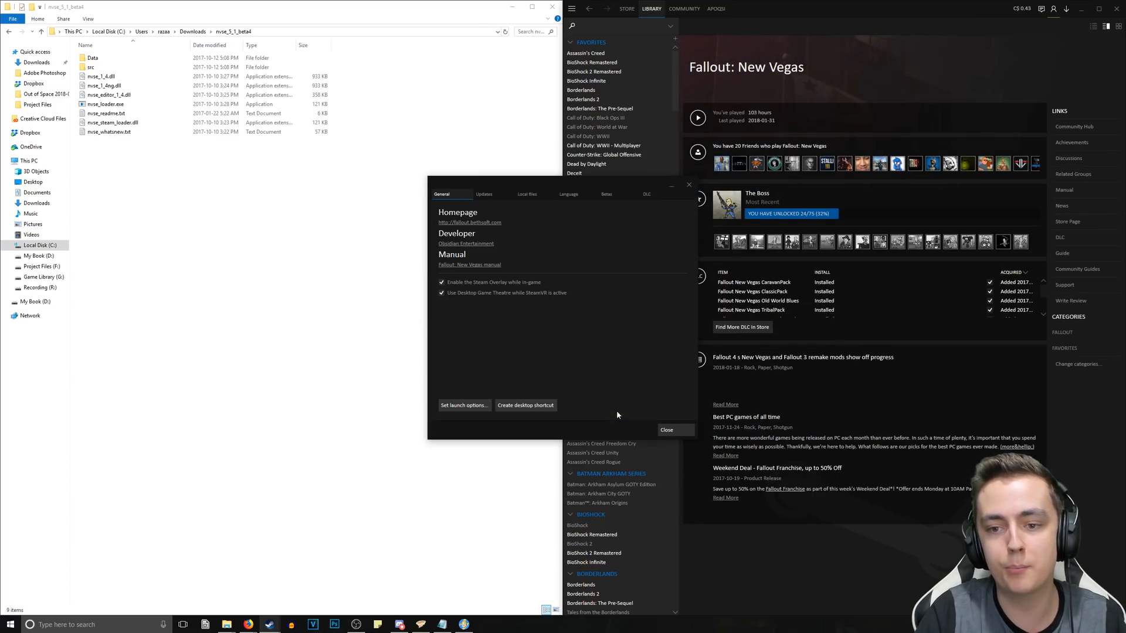
{"action": "left_click", "coordinate": [527, 194]}
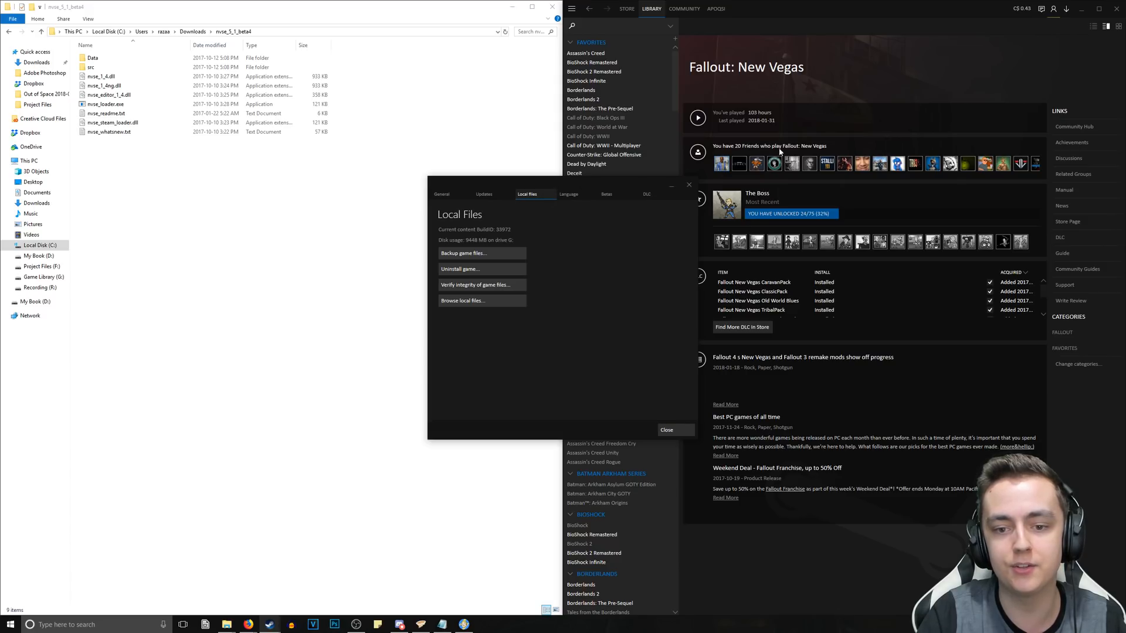
{"action": "left_click", "coordinate": [463, 300]}
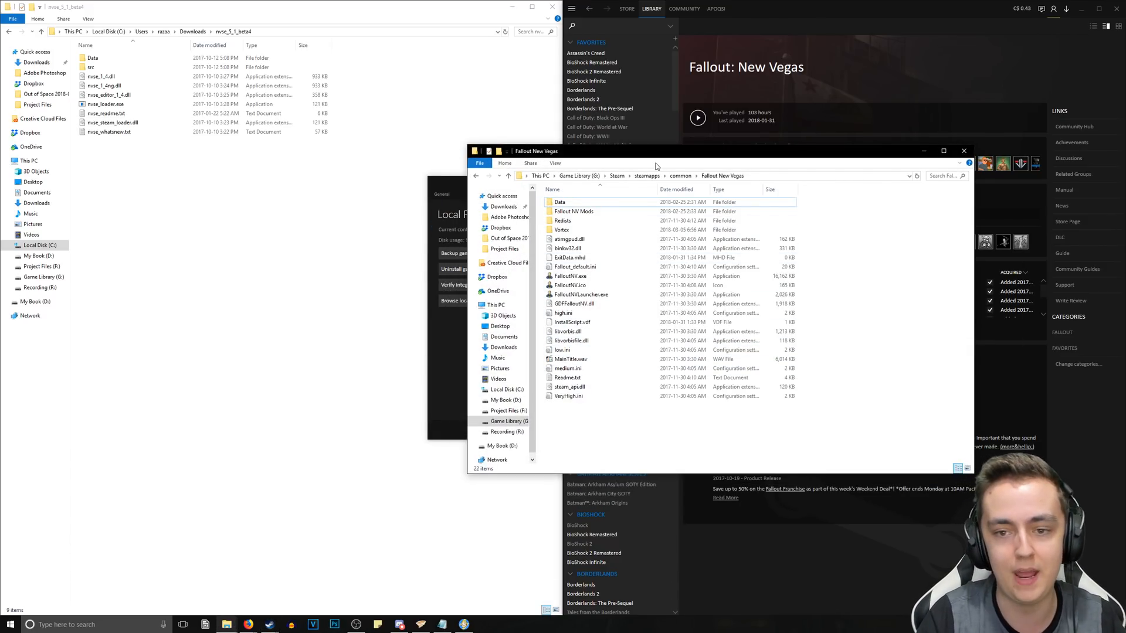
{"action": "left_click", "coordinate": [943, 150]}
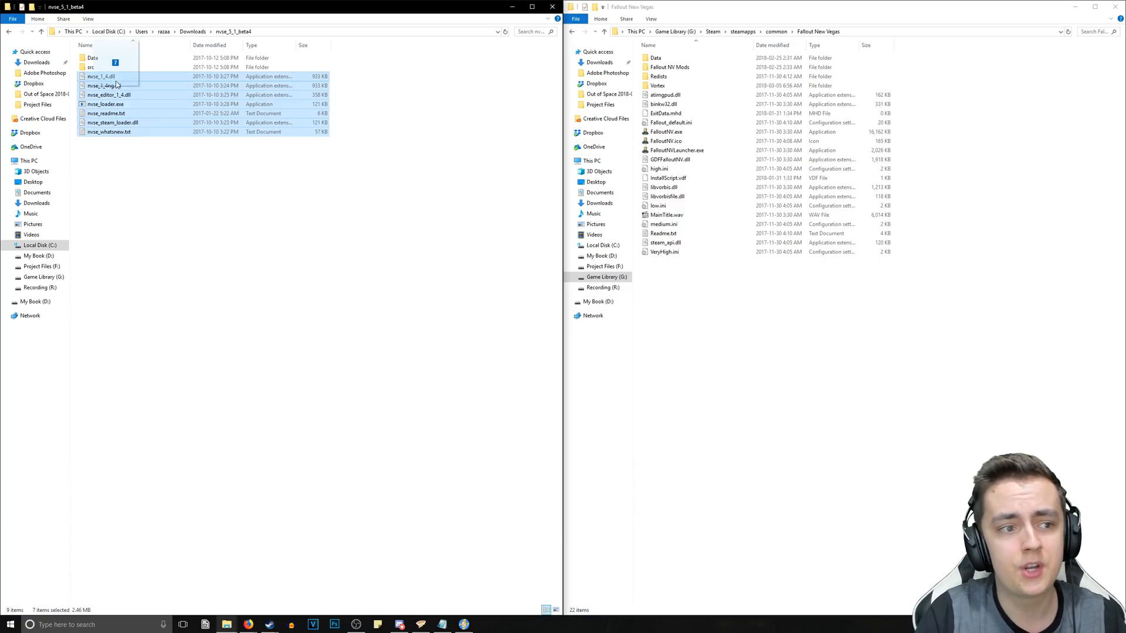
Drag the seven nvse_ DLL, exe and text files into the Fallout New Vegas folder.
{"action": "left_click_drag", "start_coordinate": [115, 84], "coordinate": [829, 321]}
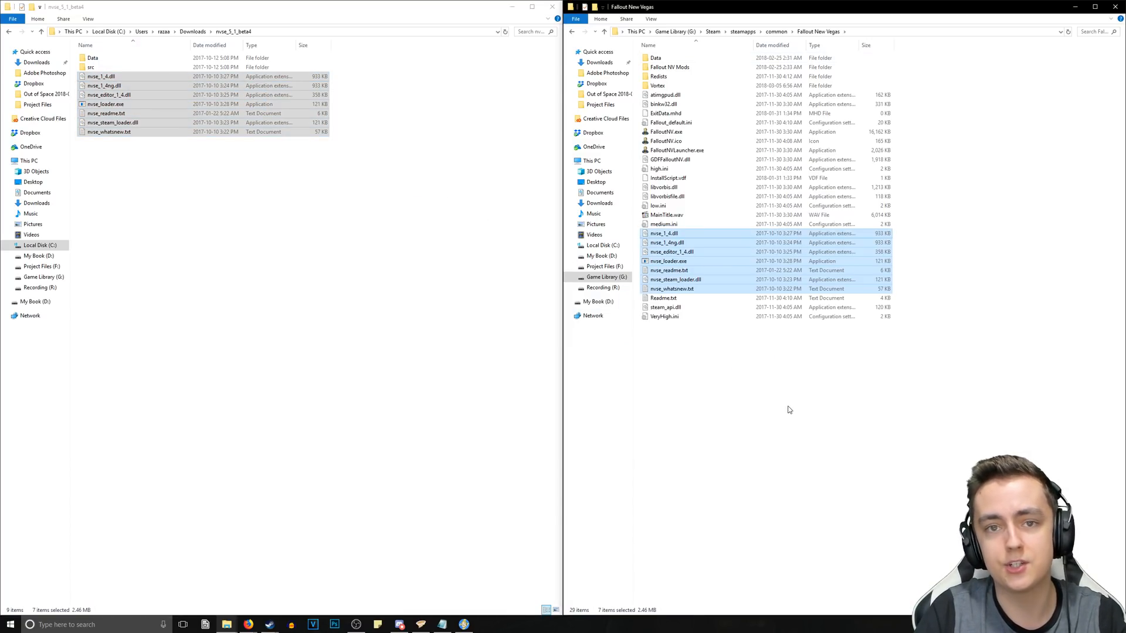
{"action": "left_click", "coordinate": [664, 132]}
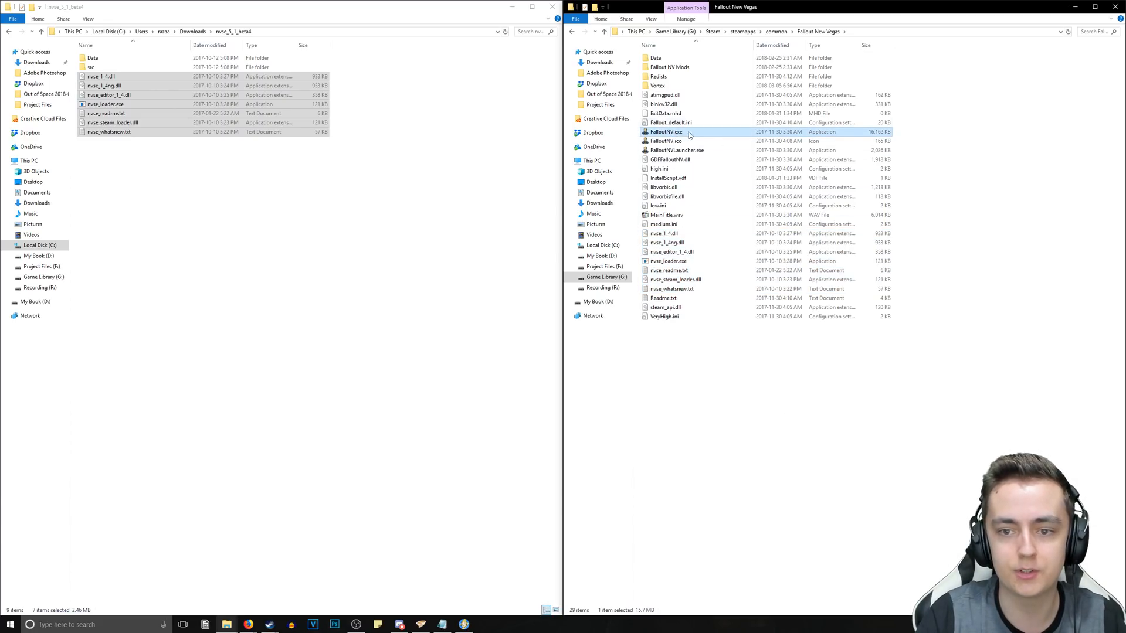
{"action": "left_click", "coordinate": [93, 57]}
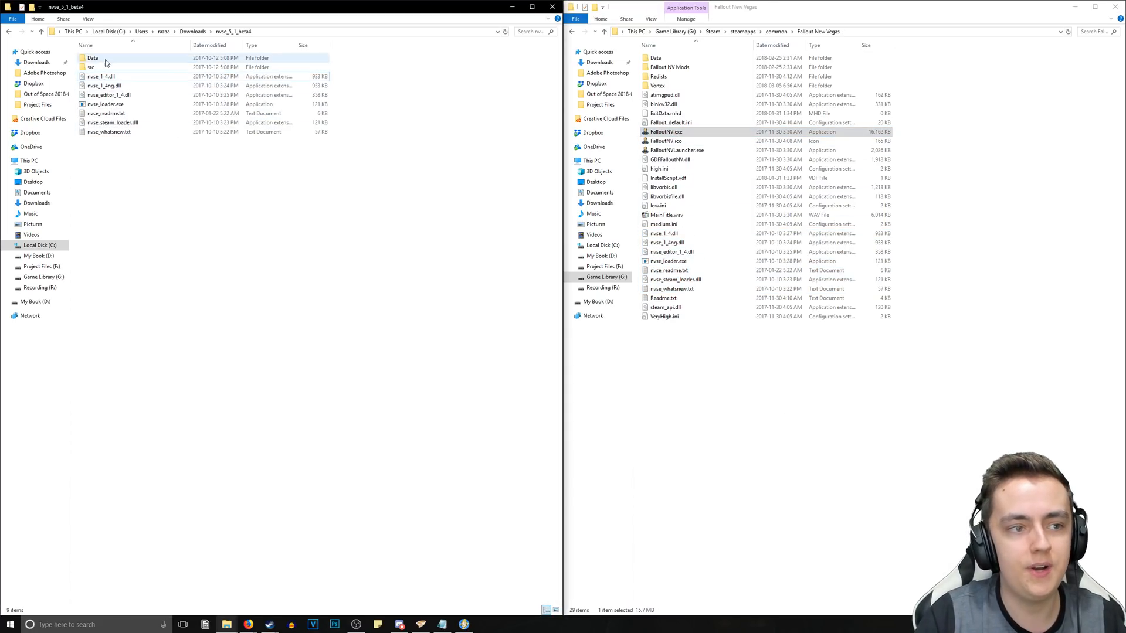
Pack the Data folder into NVSE Scripts.7z via the 7-Zip context menu.
{"action": "right_click", "coordinate": [105, 61]}
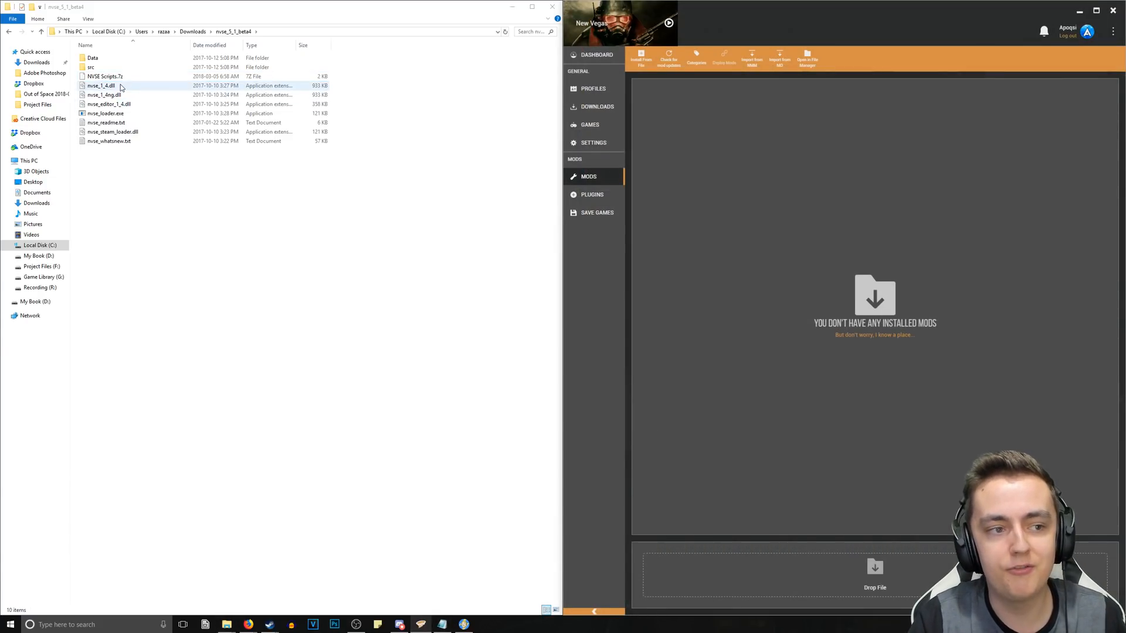
Install NVSE Scripts.7z on Vortex's Mods page and set it to Enabled.
{"action": "left_click", "coordinate": [106, 76]}
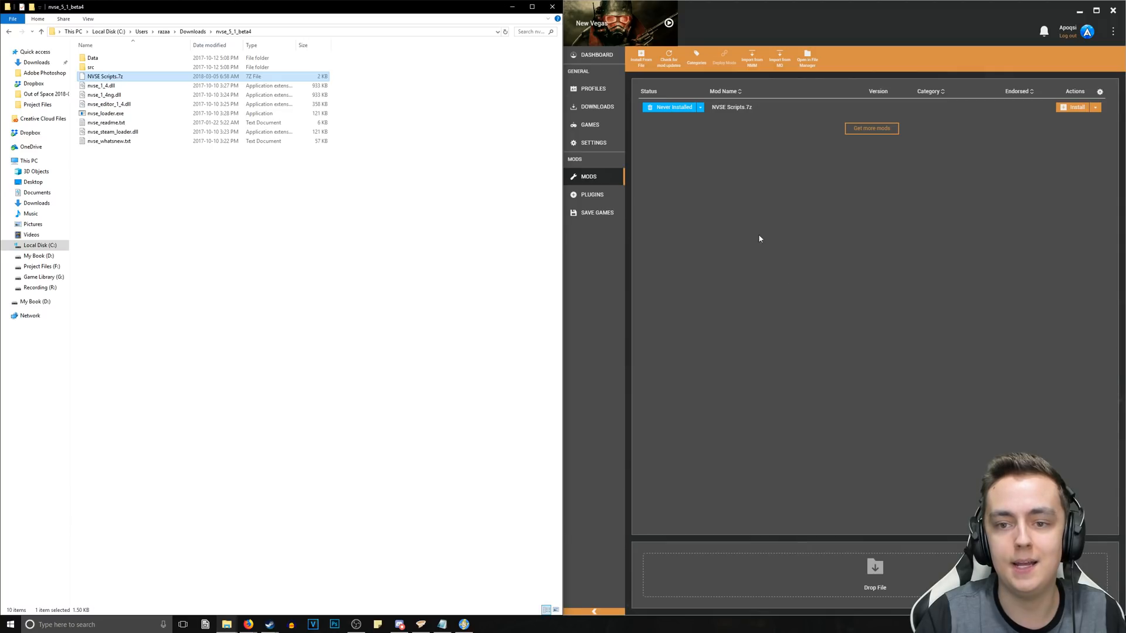
{"action": "left_click", "coordinate": [1075, 106]}
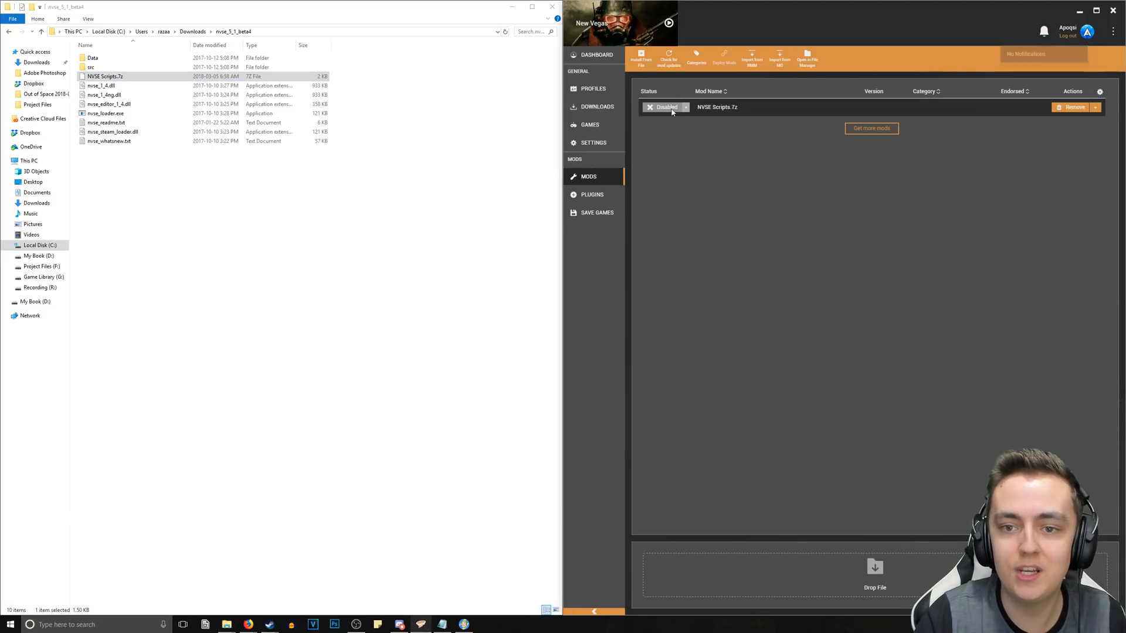
{"action": "left_click", "coordinate": [664, 107]}
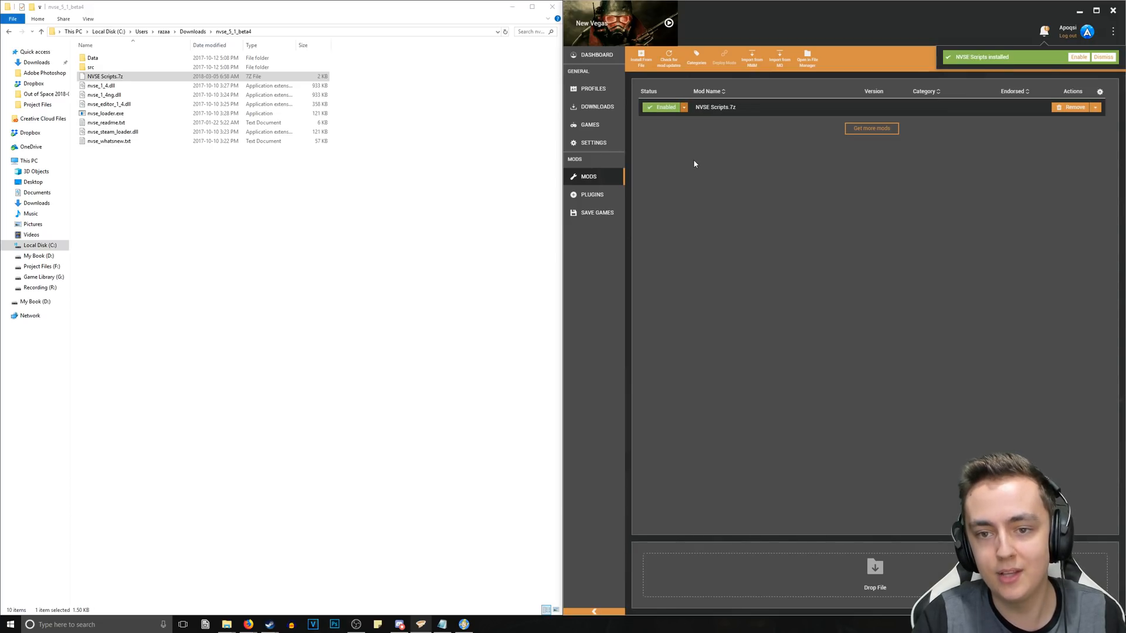